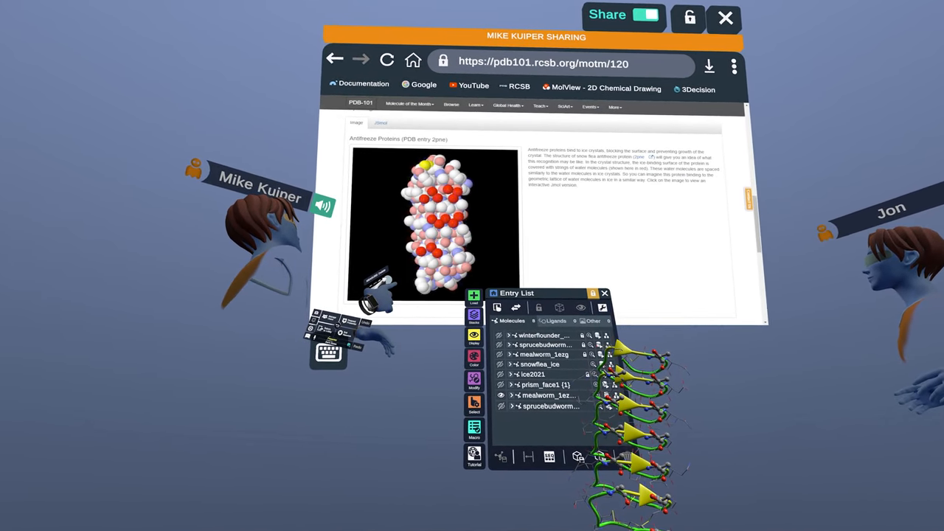
pyautogui.scroll(-3)
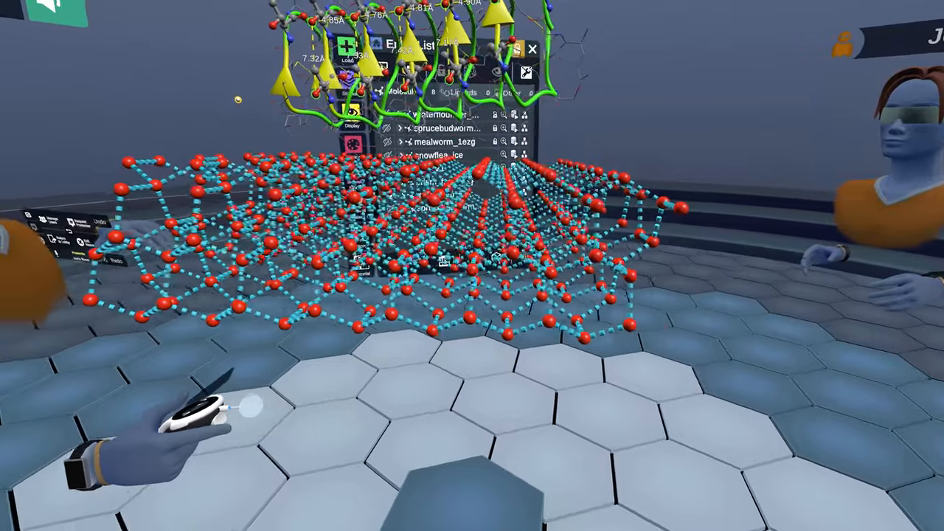
pyautogui.moveTo(472, 266)
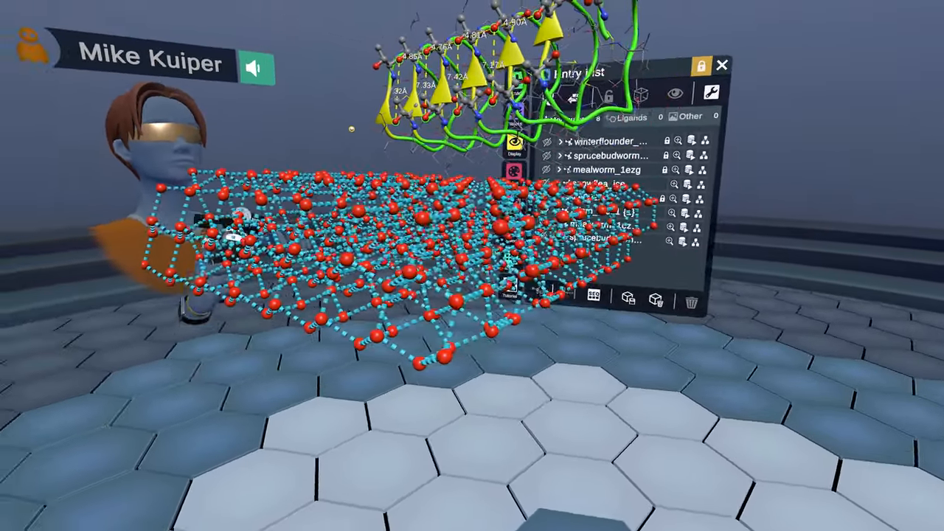
pyautogui.moveTo(472, 265)
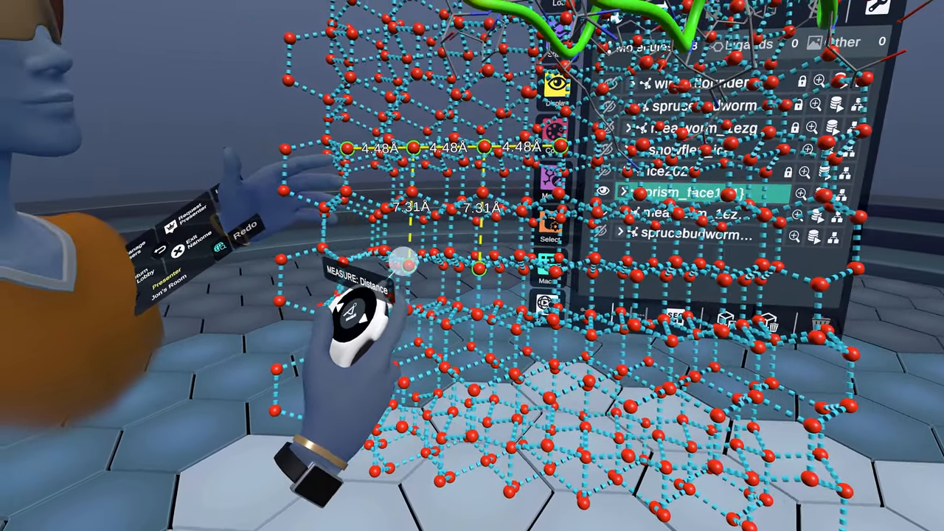
pyautogui.moveTo(472, 265)
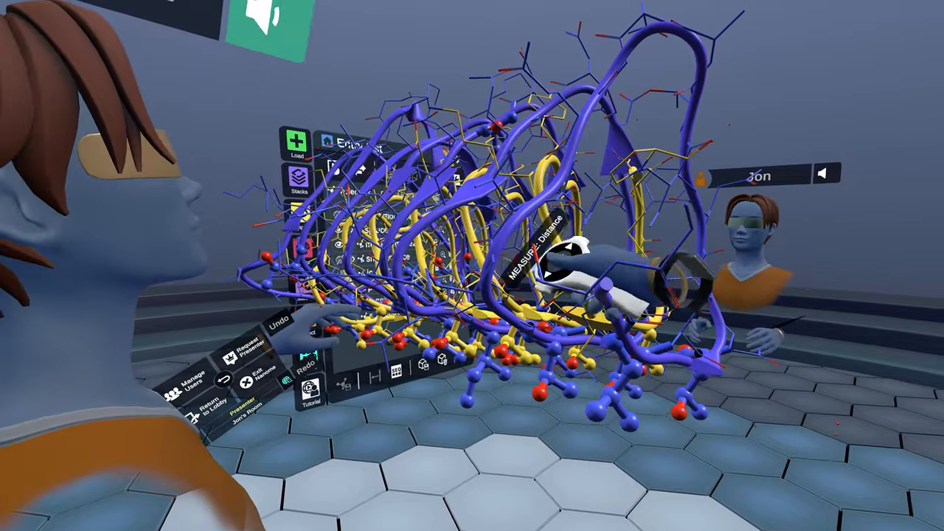
pyautogui.moveTo(472, 266)
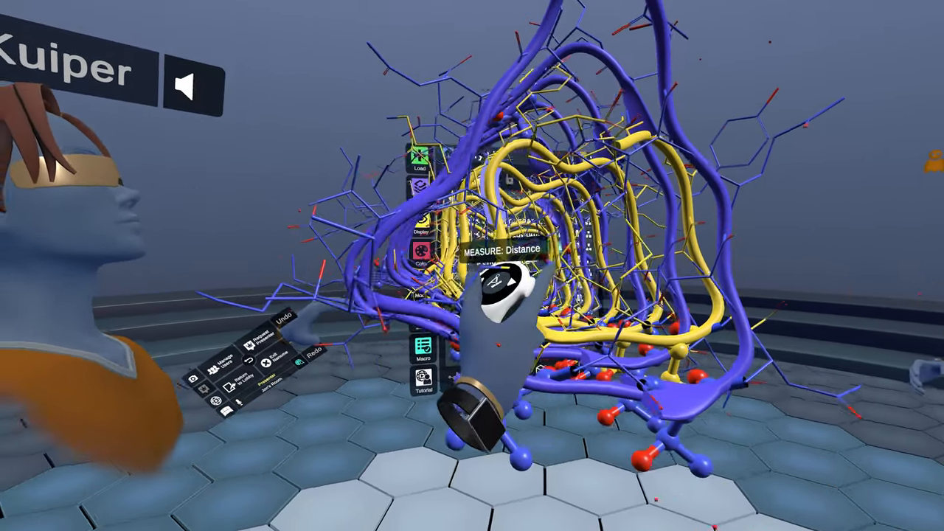